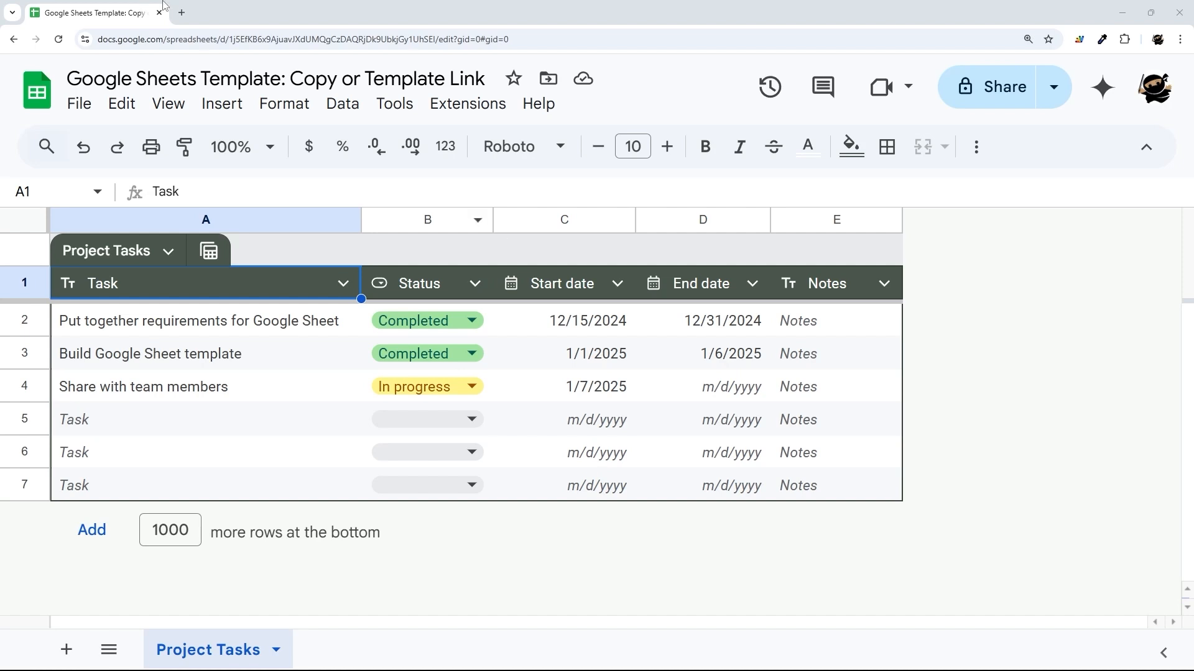
# Step: Load the sheet's /copy link, then its /template/preview version with the Use Template option
pyautogui.click(304, 39)
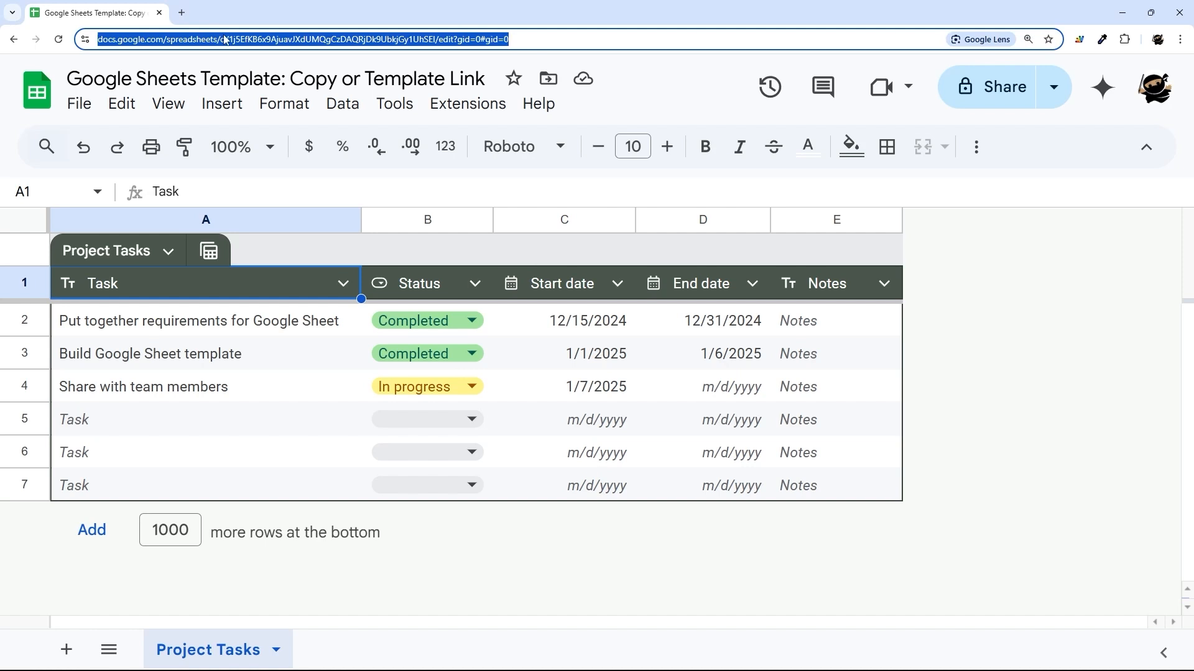
pyautogui.moveTo(400, 41)
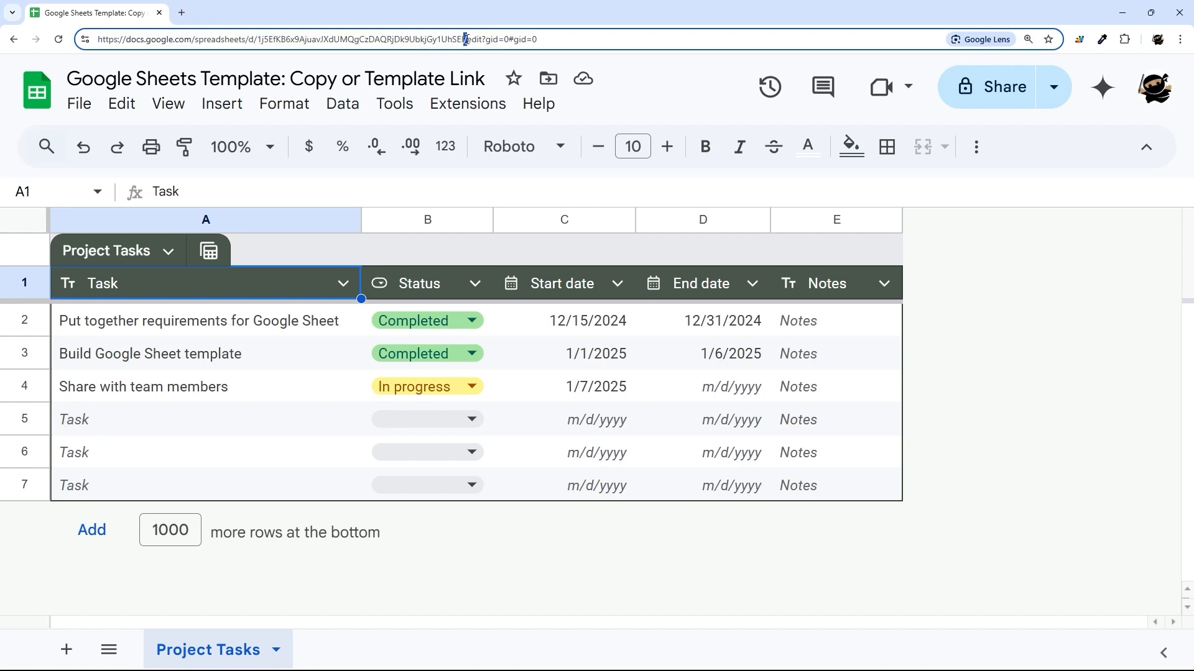
pyautogui.doubleClick(503, 39)
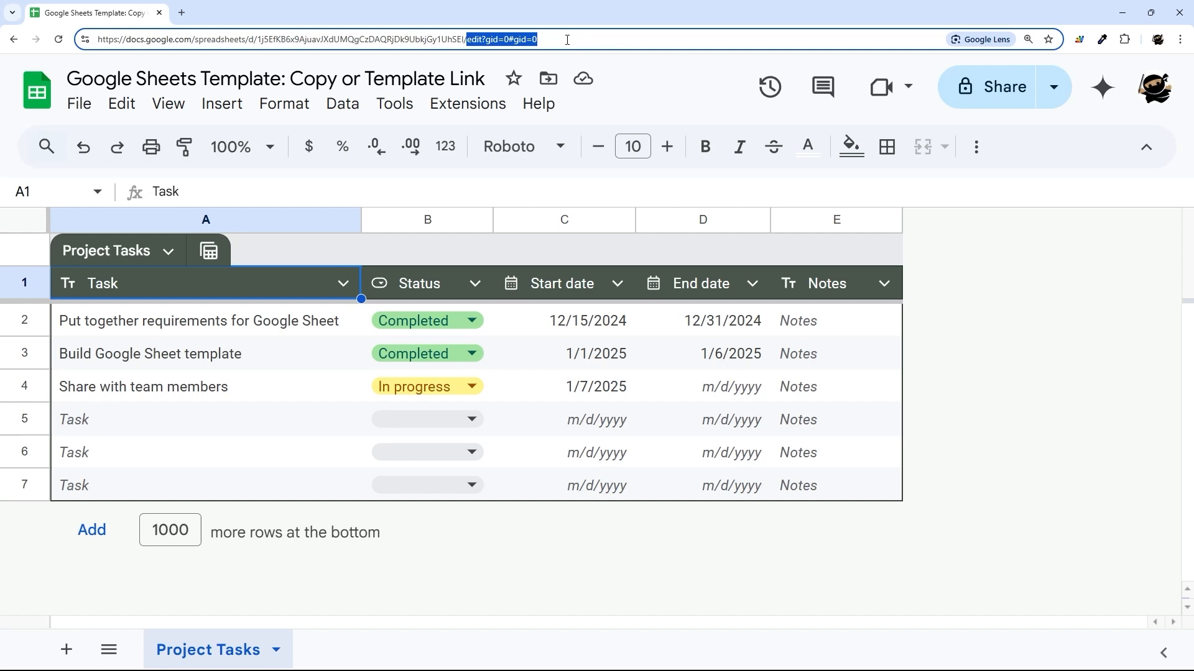
pyautogui.moveTo(512, 78)
pyautogui.write('copy')
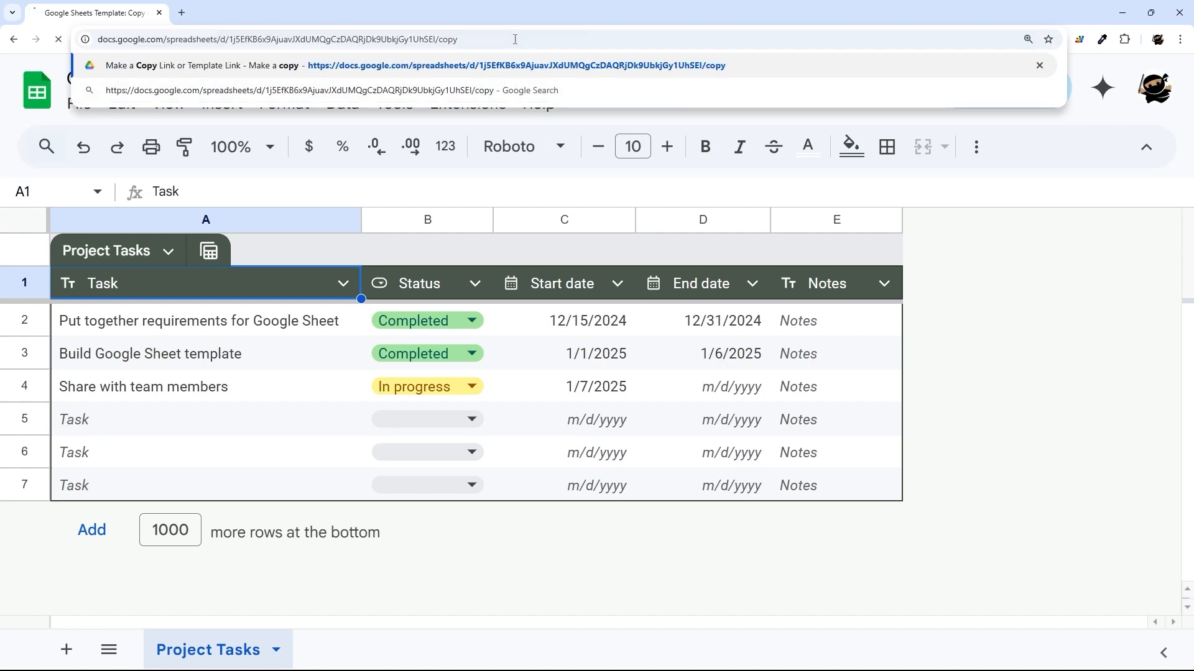
pyautogui.press('Enter')
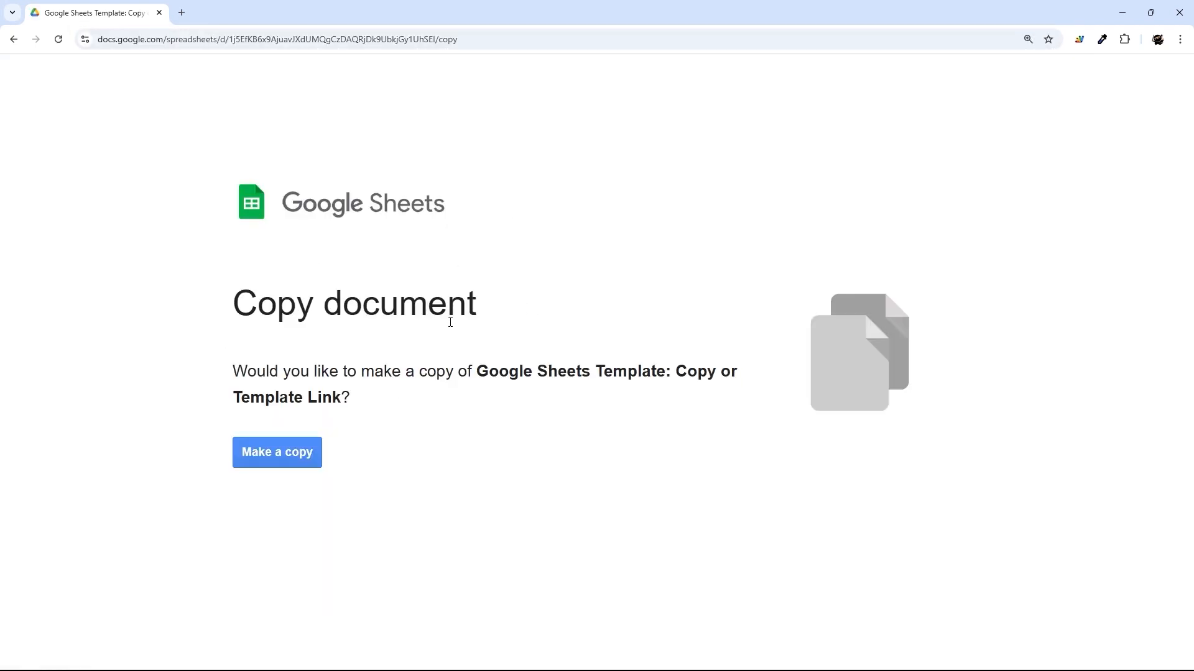
pyautogui.click(276, 452)
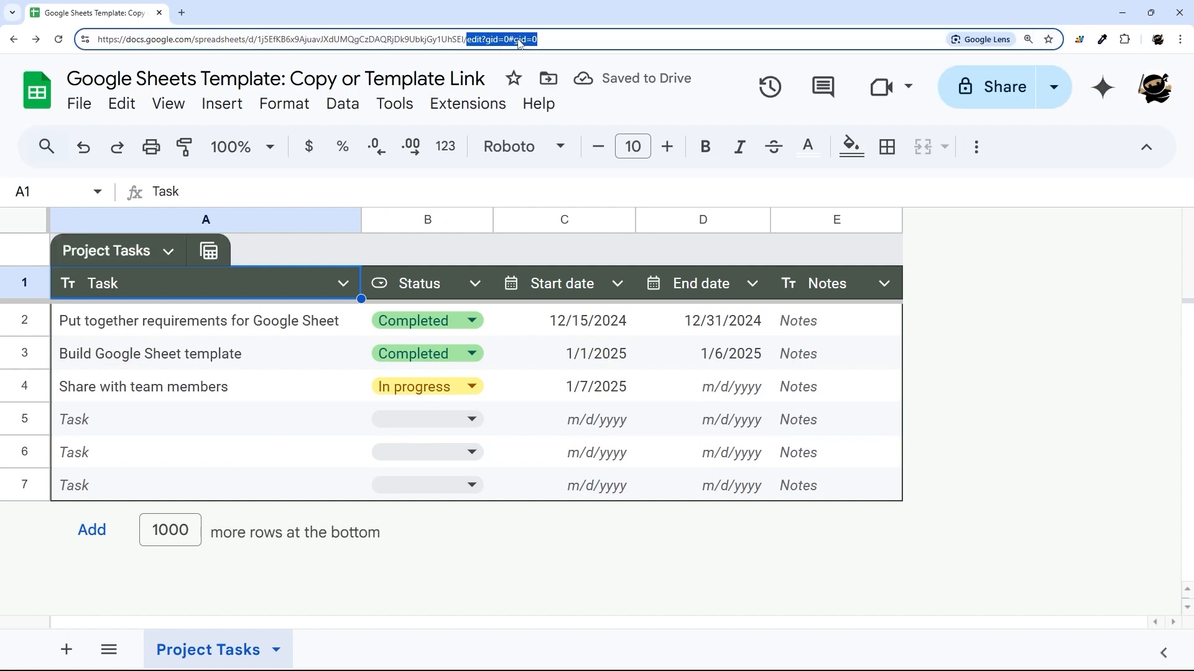
pyautogui.write('template/preview')
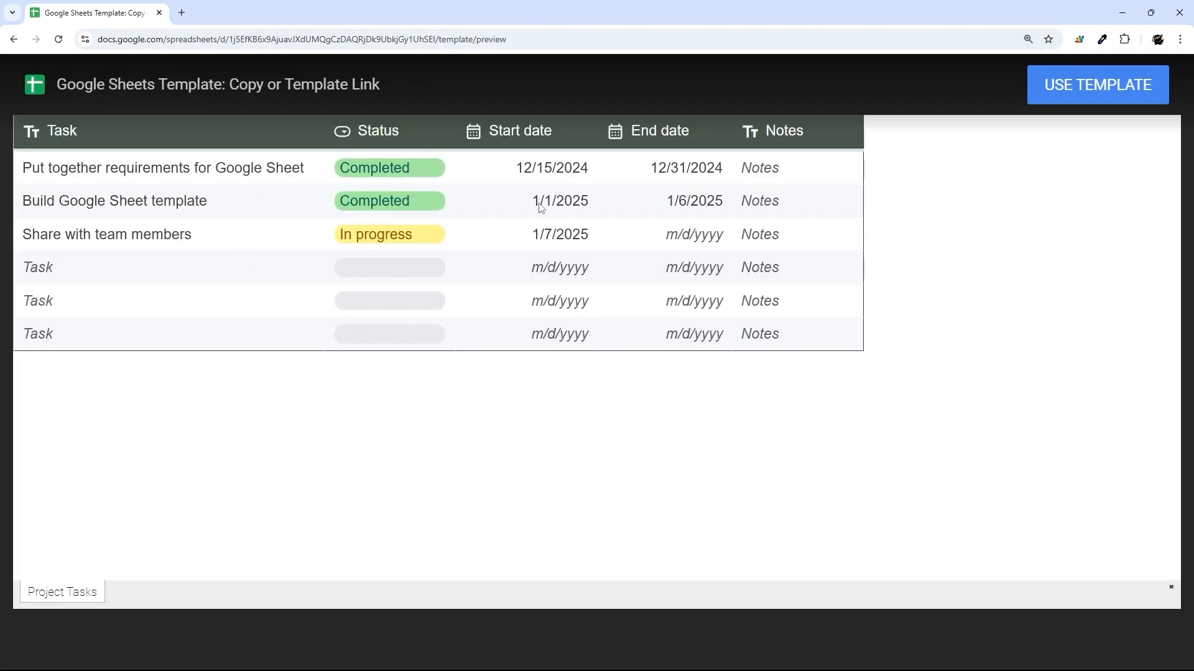
pyautogui.moveTo(767, 220)
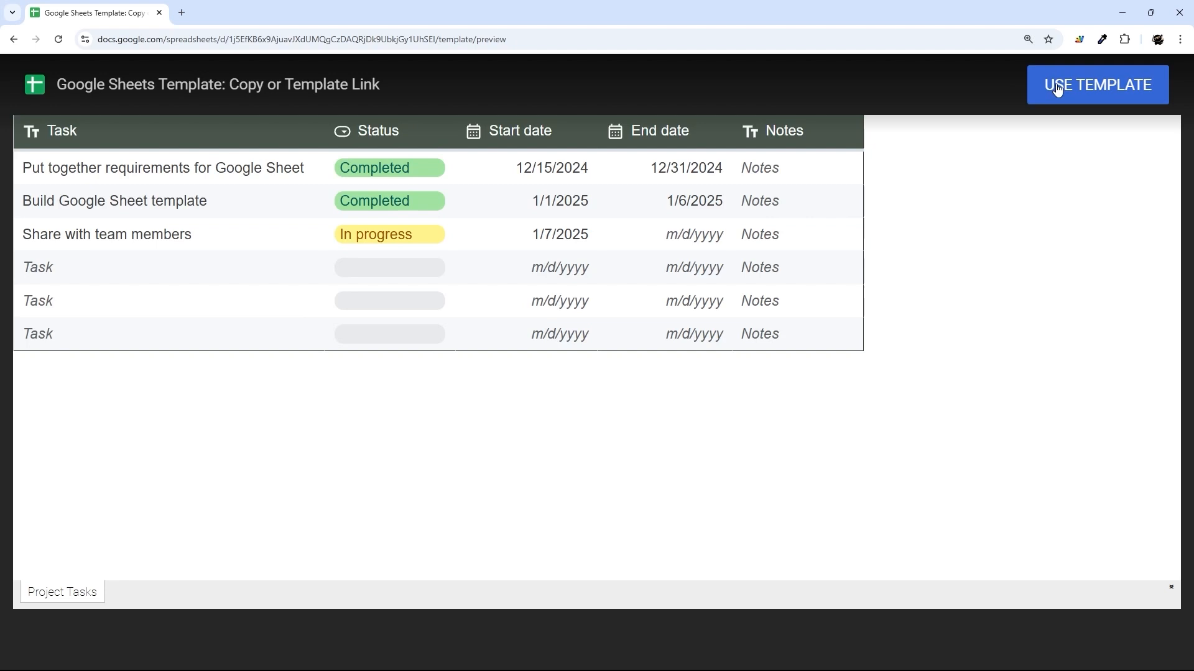
pyautogui.click(1096, 84)
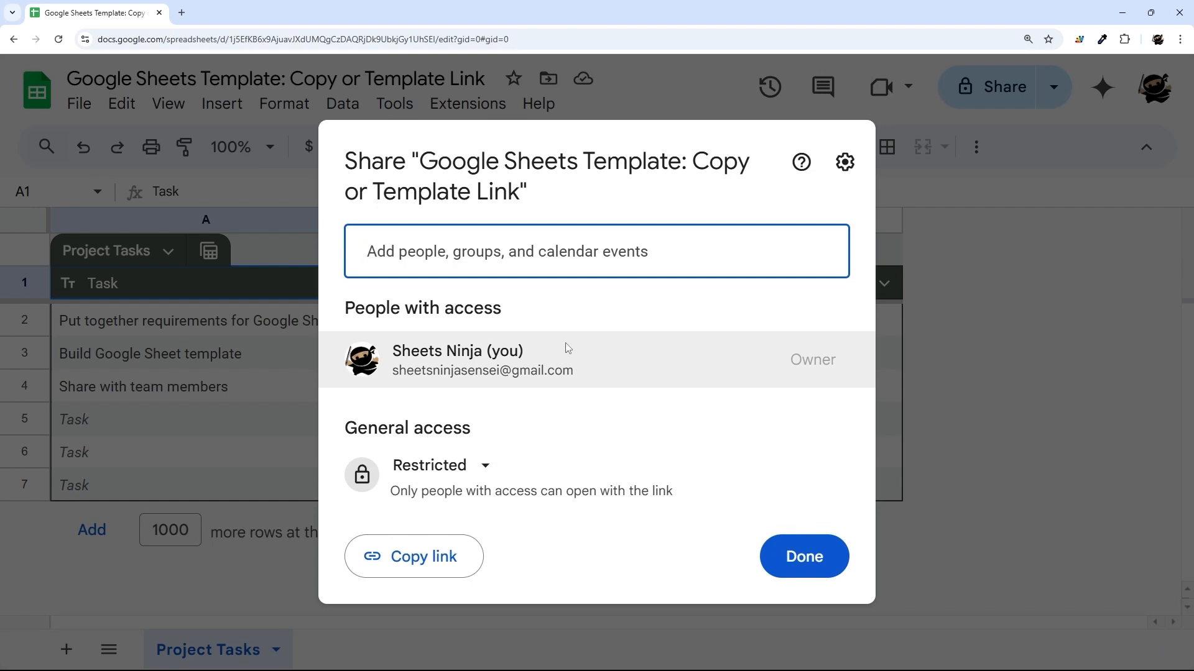
pyautogui.moveTo(522, 322)
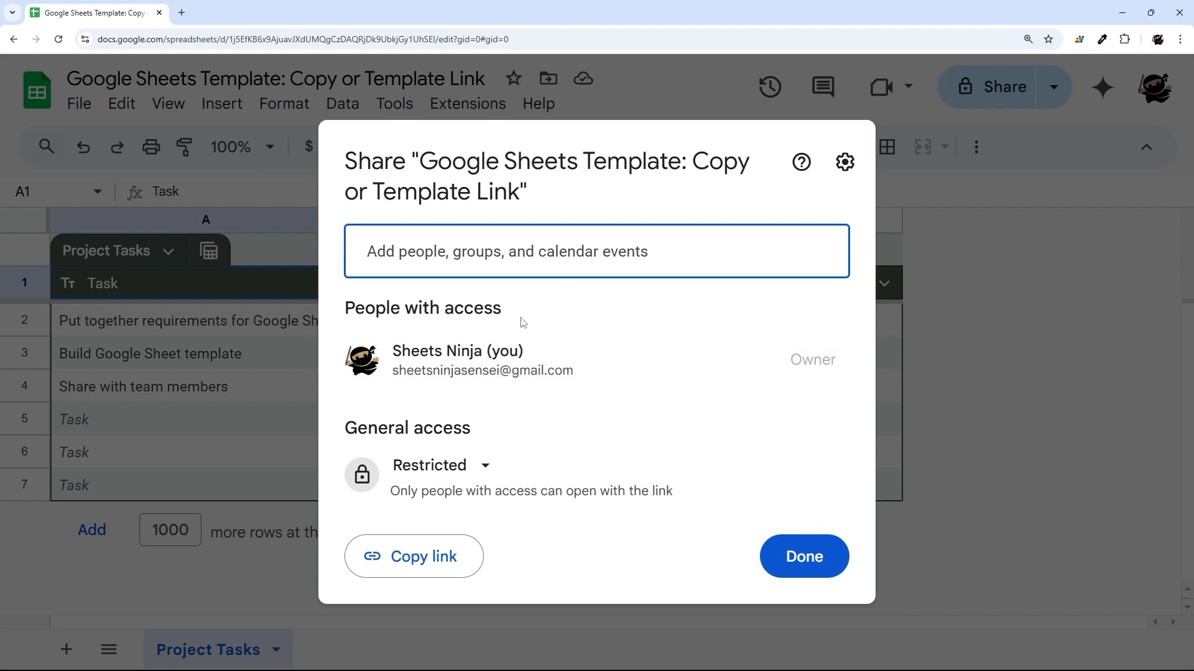
# Step: Change General access from Restricted to Anyone with the link and finish sharing
pyautogui.click(441, 465)
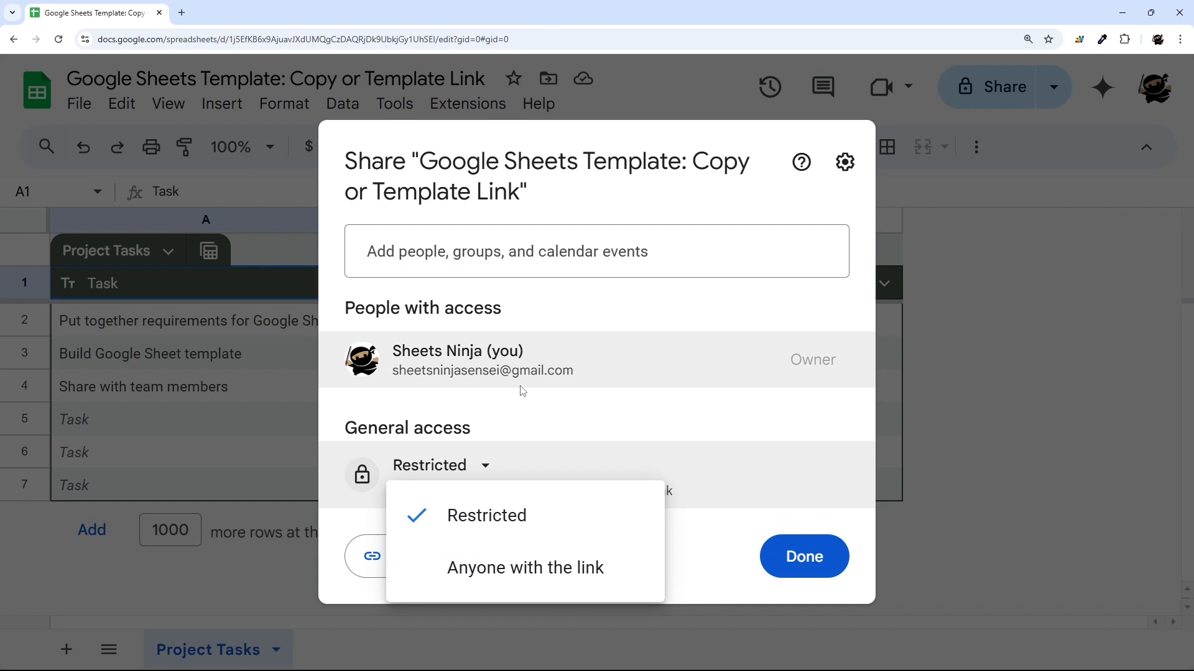
pyautogui.click(525, 567)
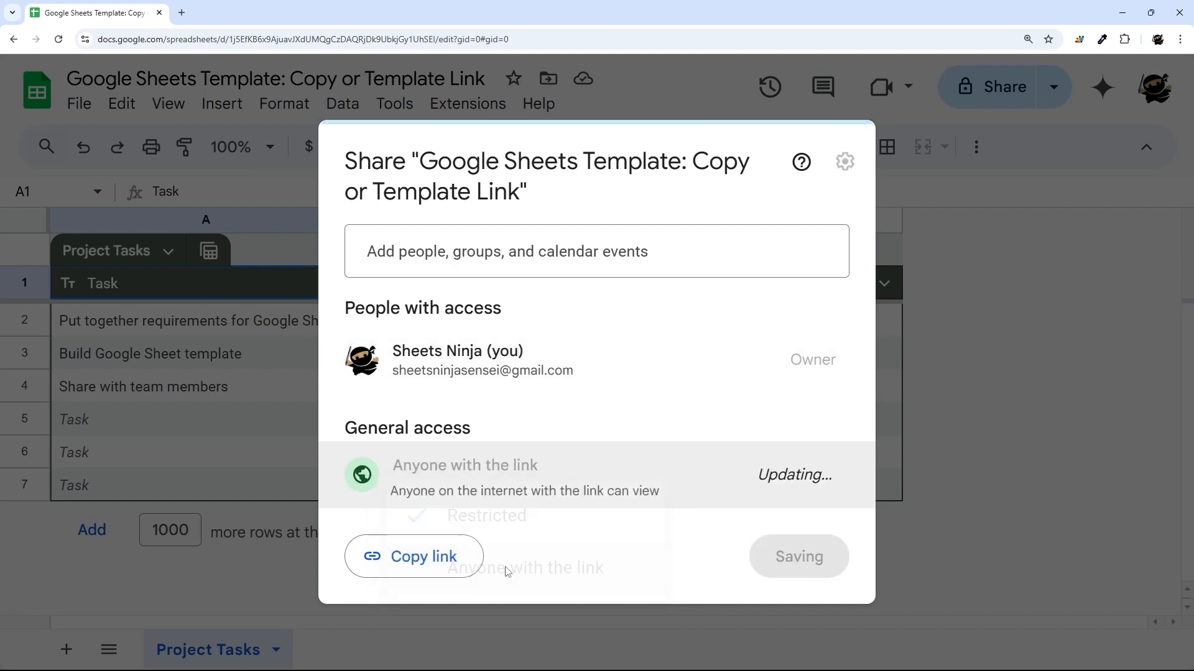
pyautogui.click(464, 465)
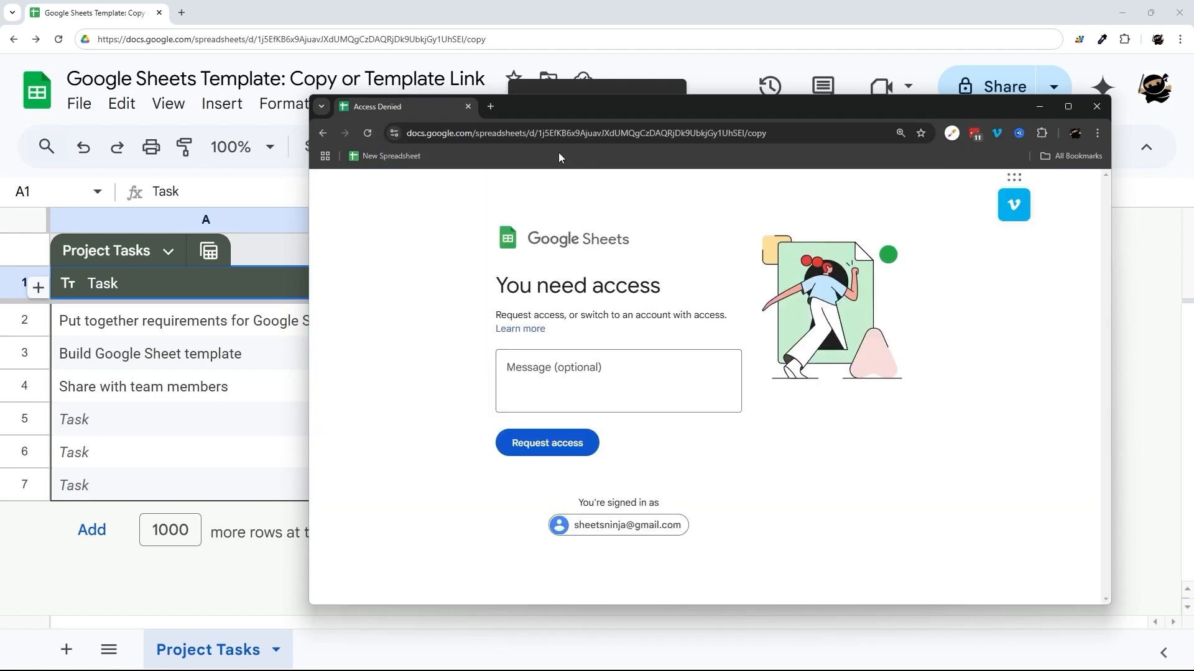
pyautogui.moveTo(929, 397)
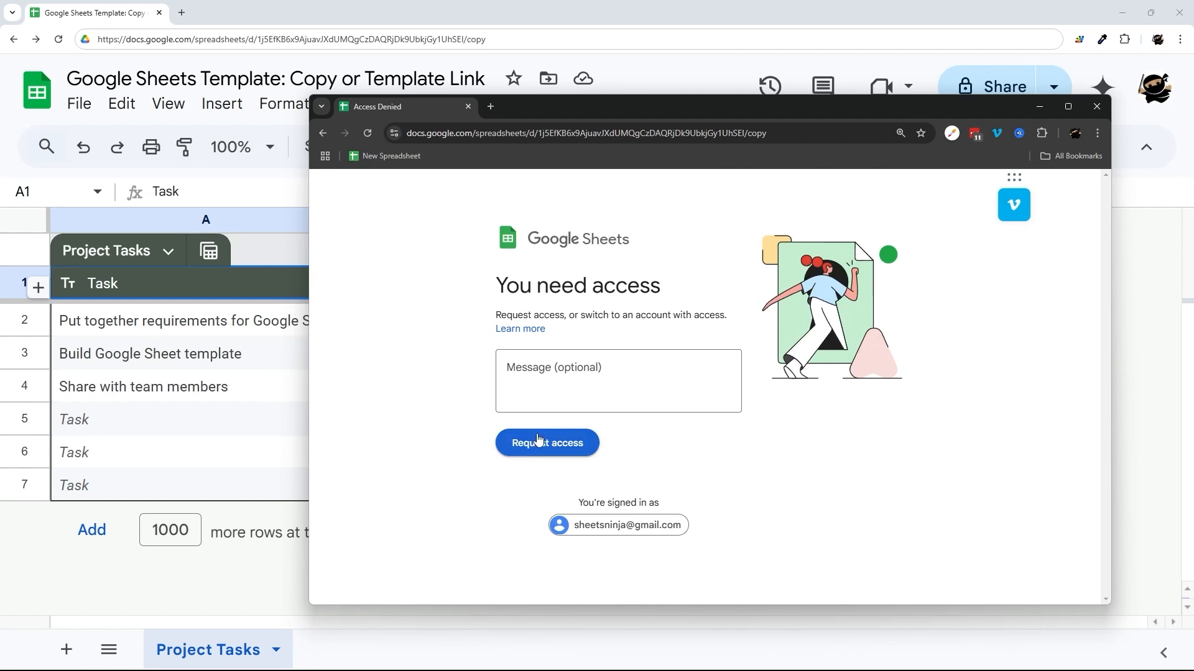
pyautogui.moveTo(538, 440)
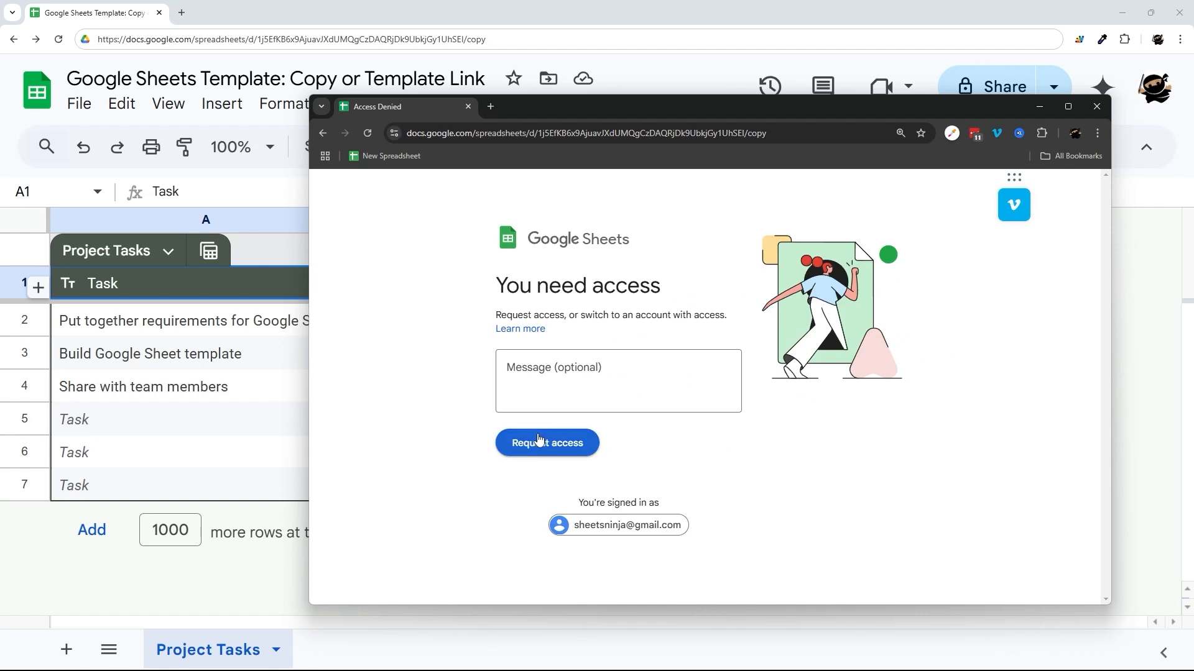
pyautogui.moveTo(747, 214)
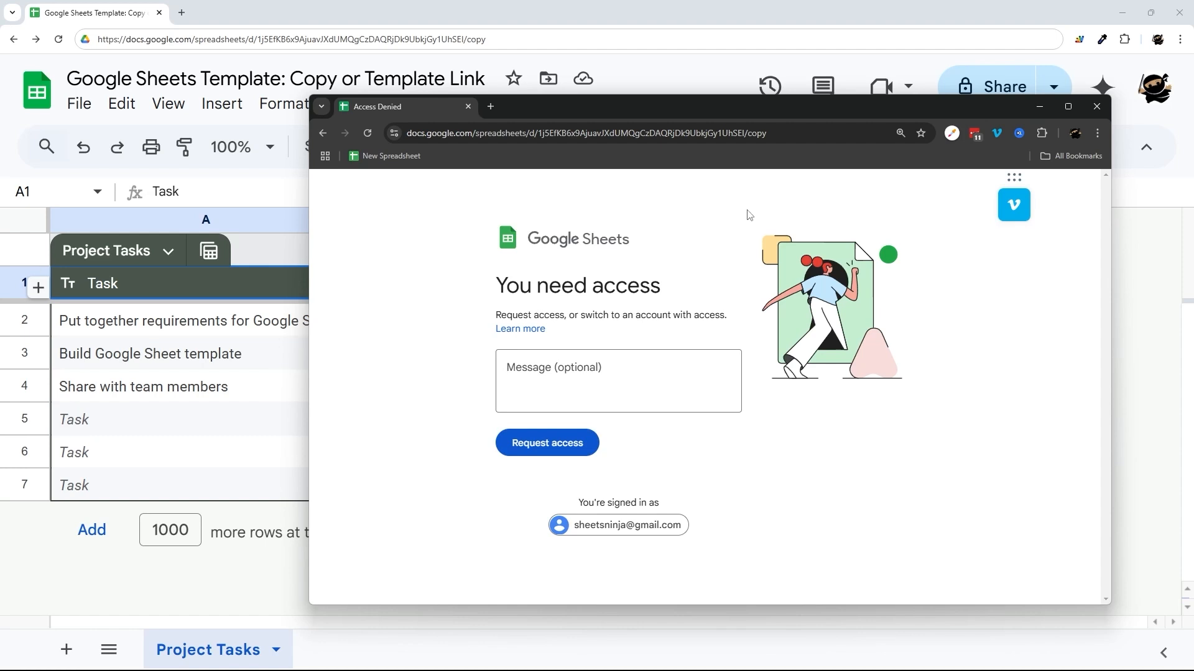
# Step: Open the /template/preview link under the other account and confirm 'You need access'
pyautogui.click(586, 132)
pyautogui.write('template/preview')
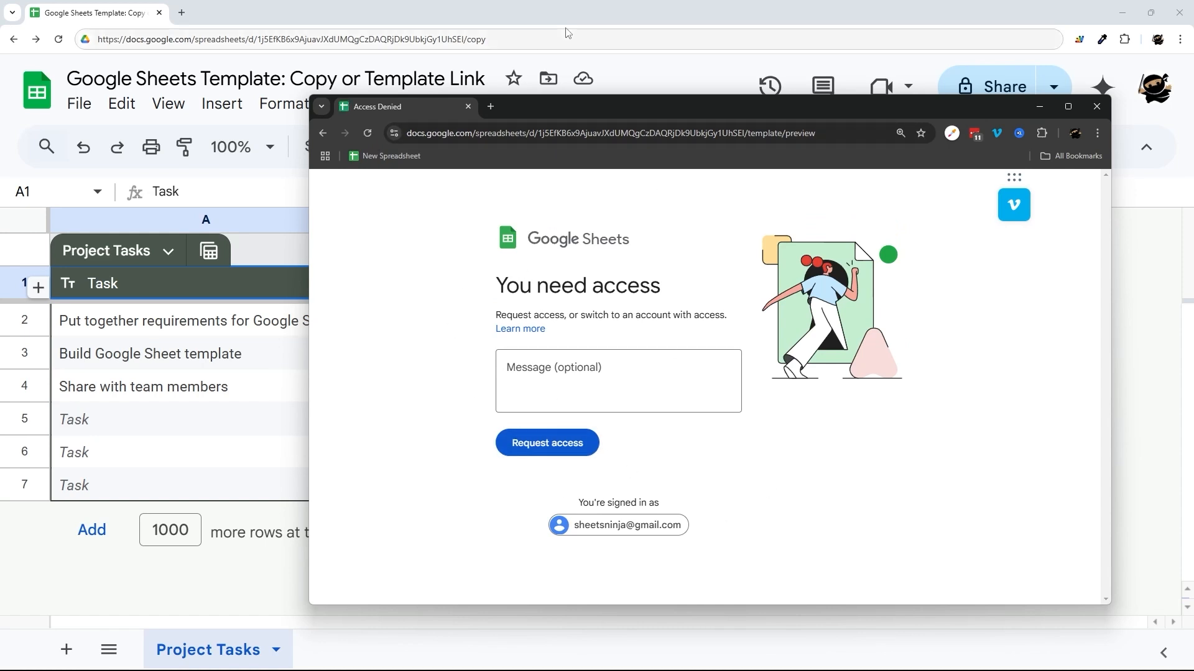
# Step: Set General access to Anyone with the link, keeping the role as Viewer
pyautogui.click(992, 86)
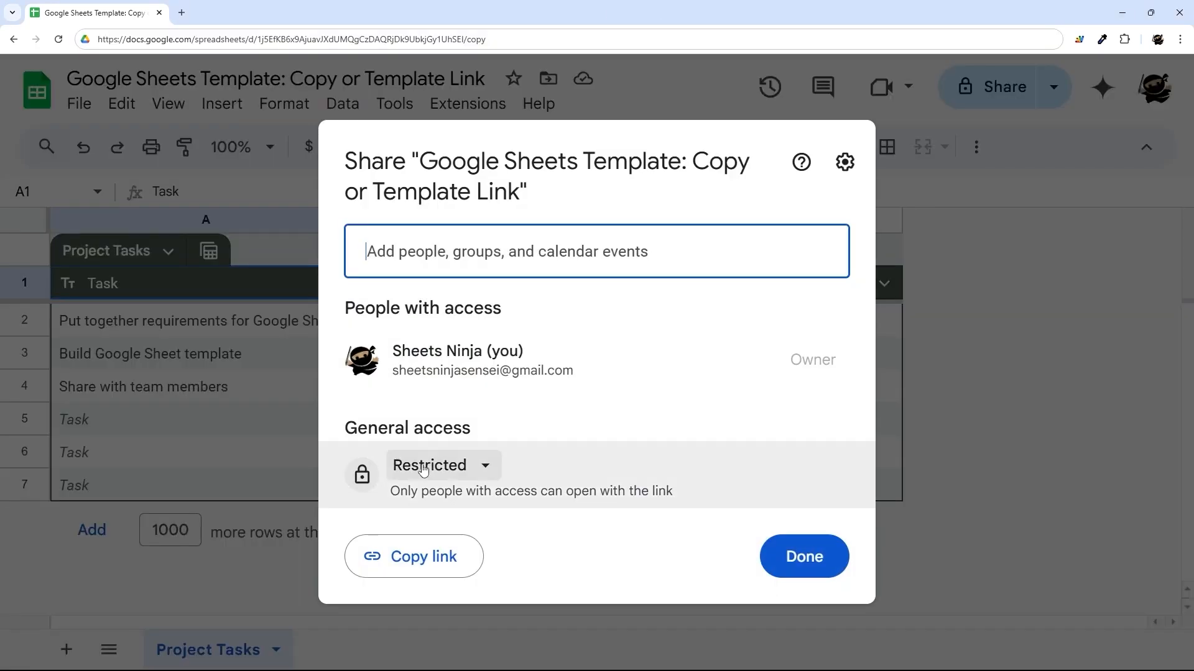
pyautogui.click(441, 465)
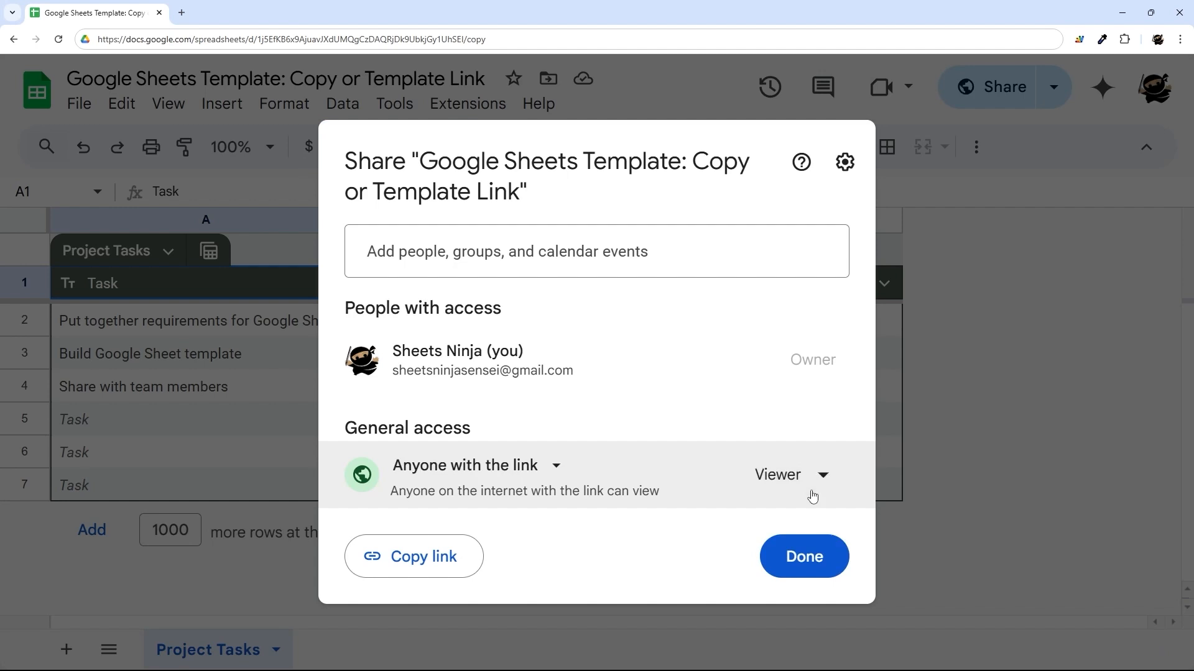
pyautogui.click(802, 557)
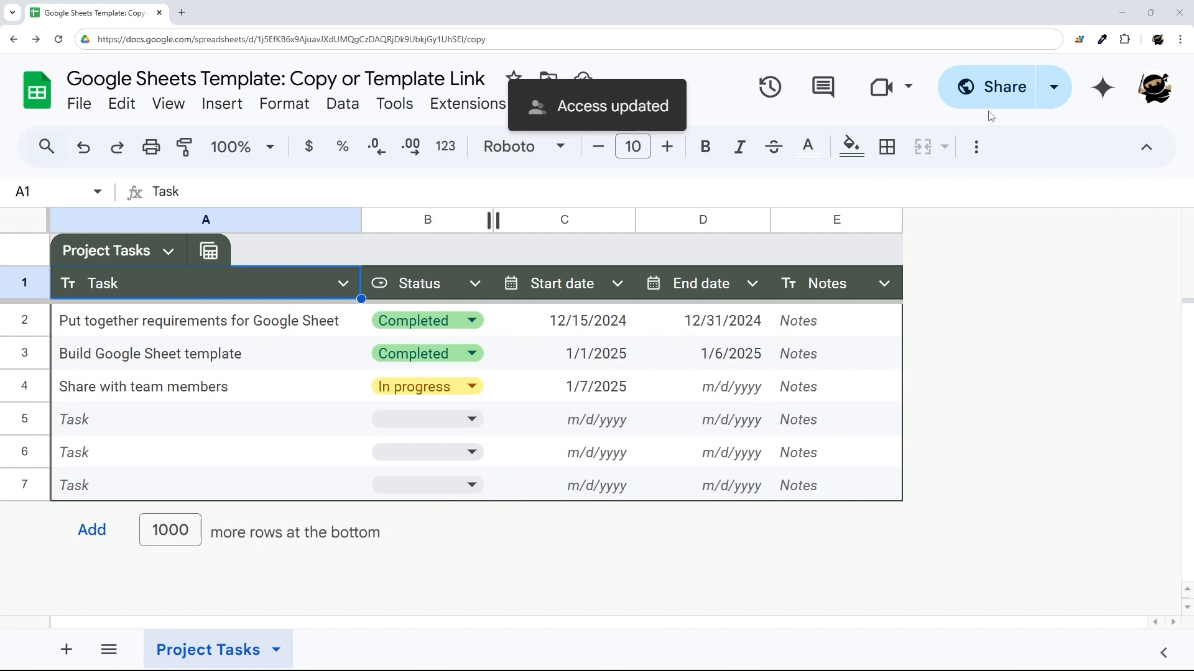
pyautogui.moveTo(994, 86)
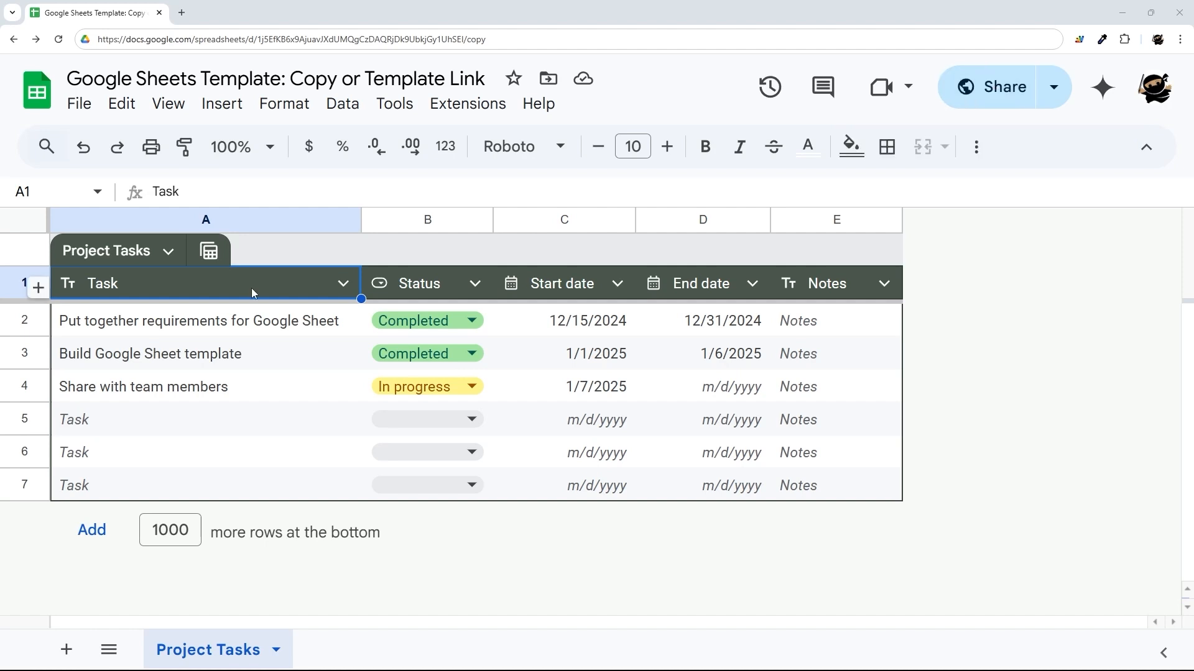
pyautogui.moveTo(262, 299)
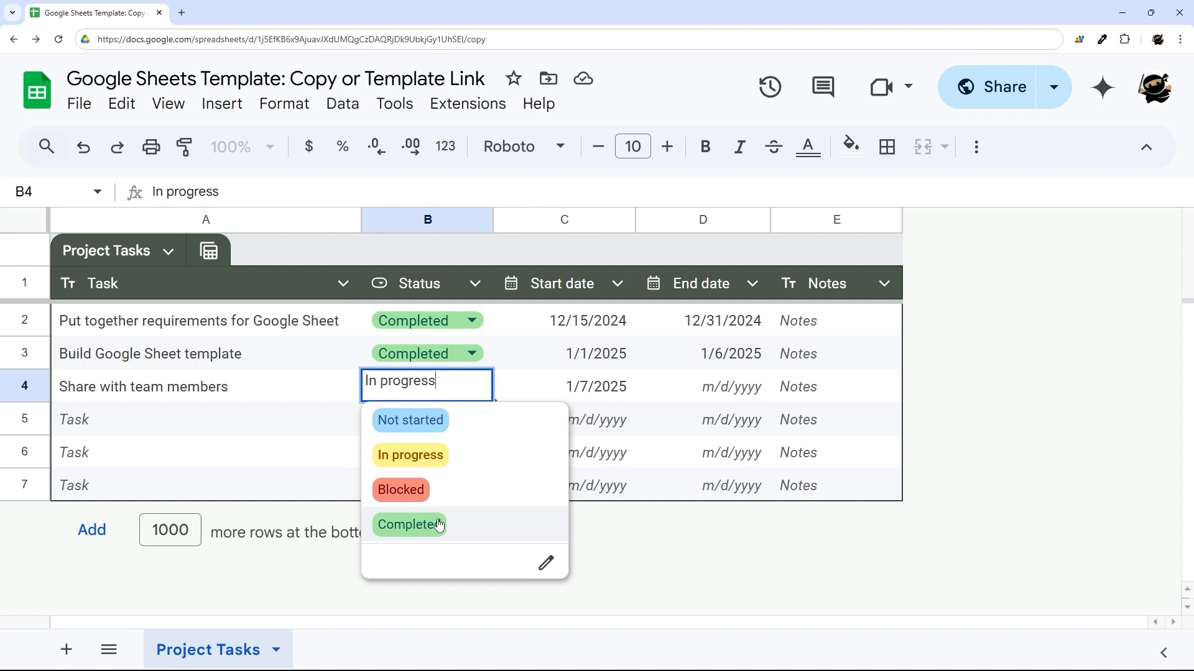
# Step: Set the Share with team members status in B4 to Completed
pyautogui.click(410, 524)
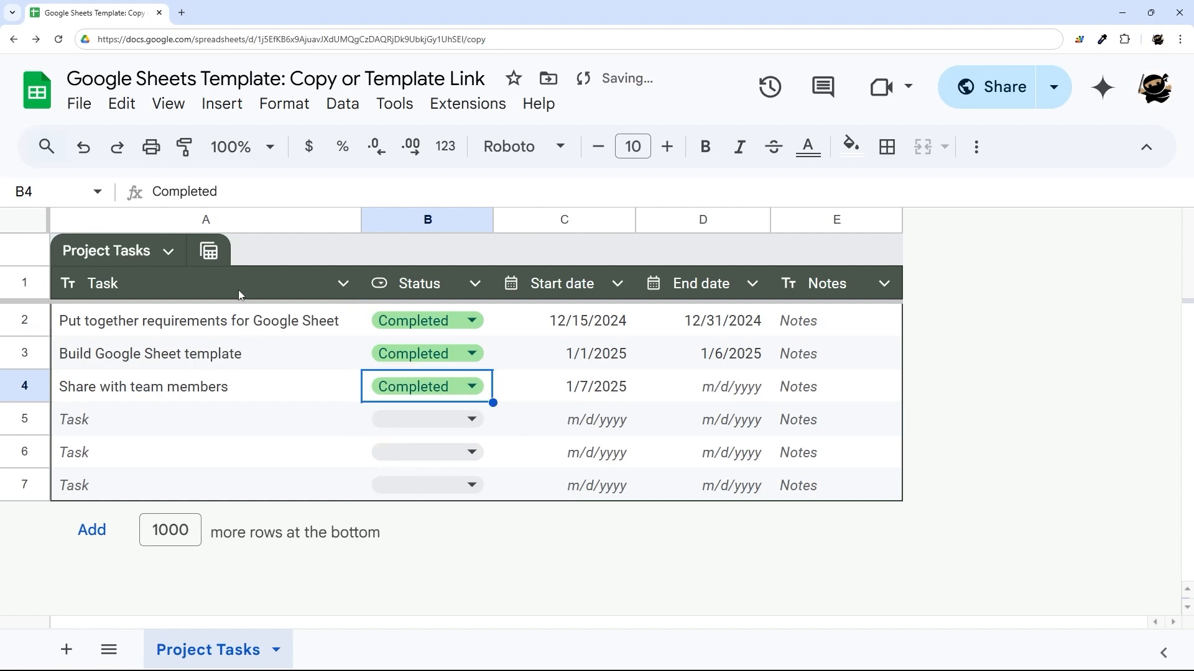